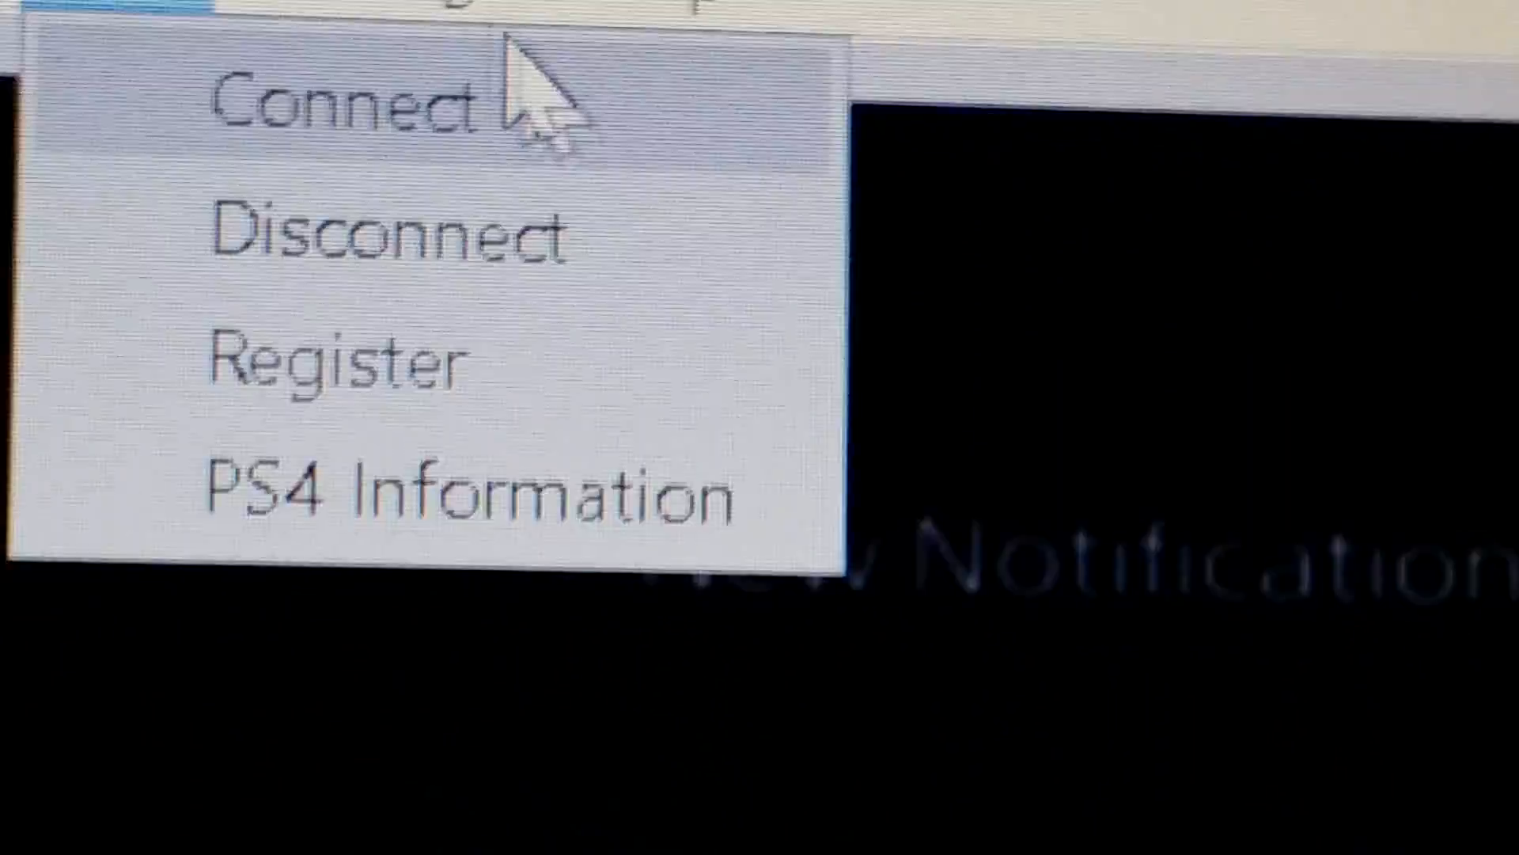
- Connect to the PS4 console from the connection menu and start streaming its home screen
{"action": "left_click", "coordinate": [271, 97]}
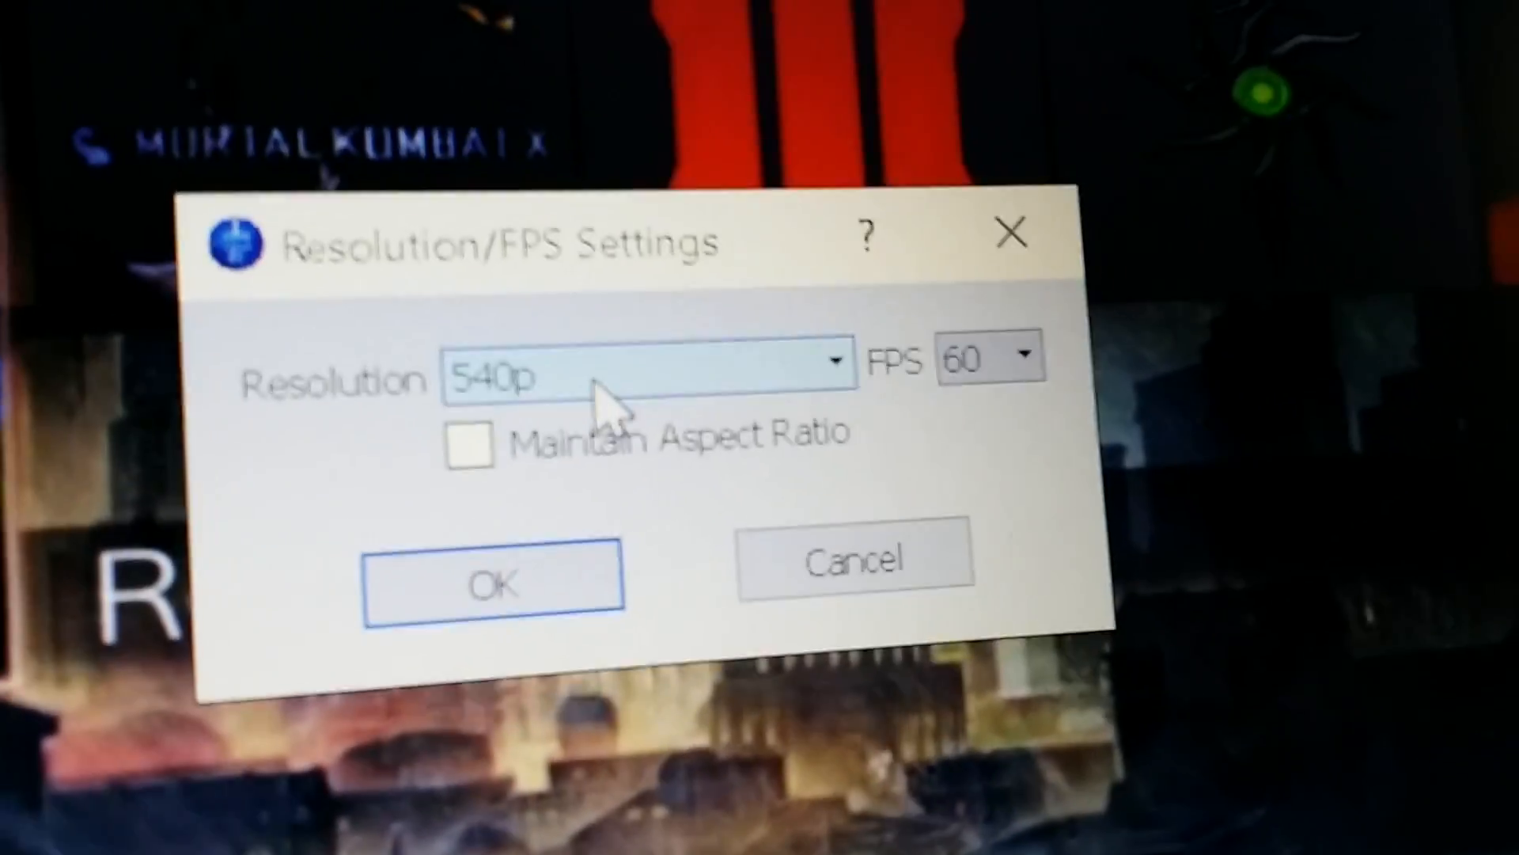
- Review the resolution list, keep 540p at 60 FPS, and cancel out of the settings
{"action": "left_click", "coordinate": [835, 378]}
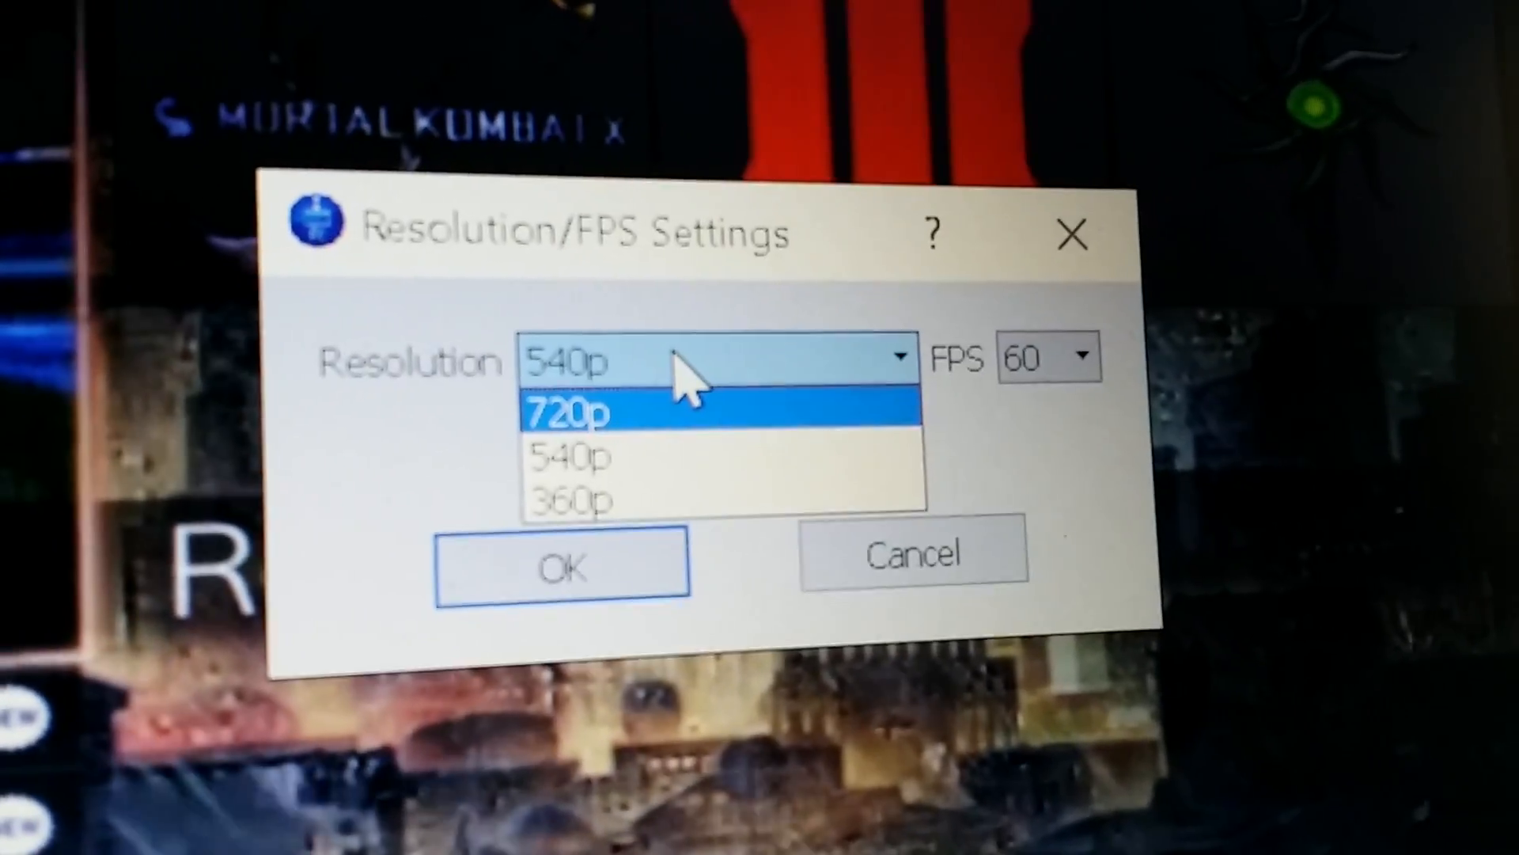
{"action": "mouse_move", "coordinate": [552, 480]}
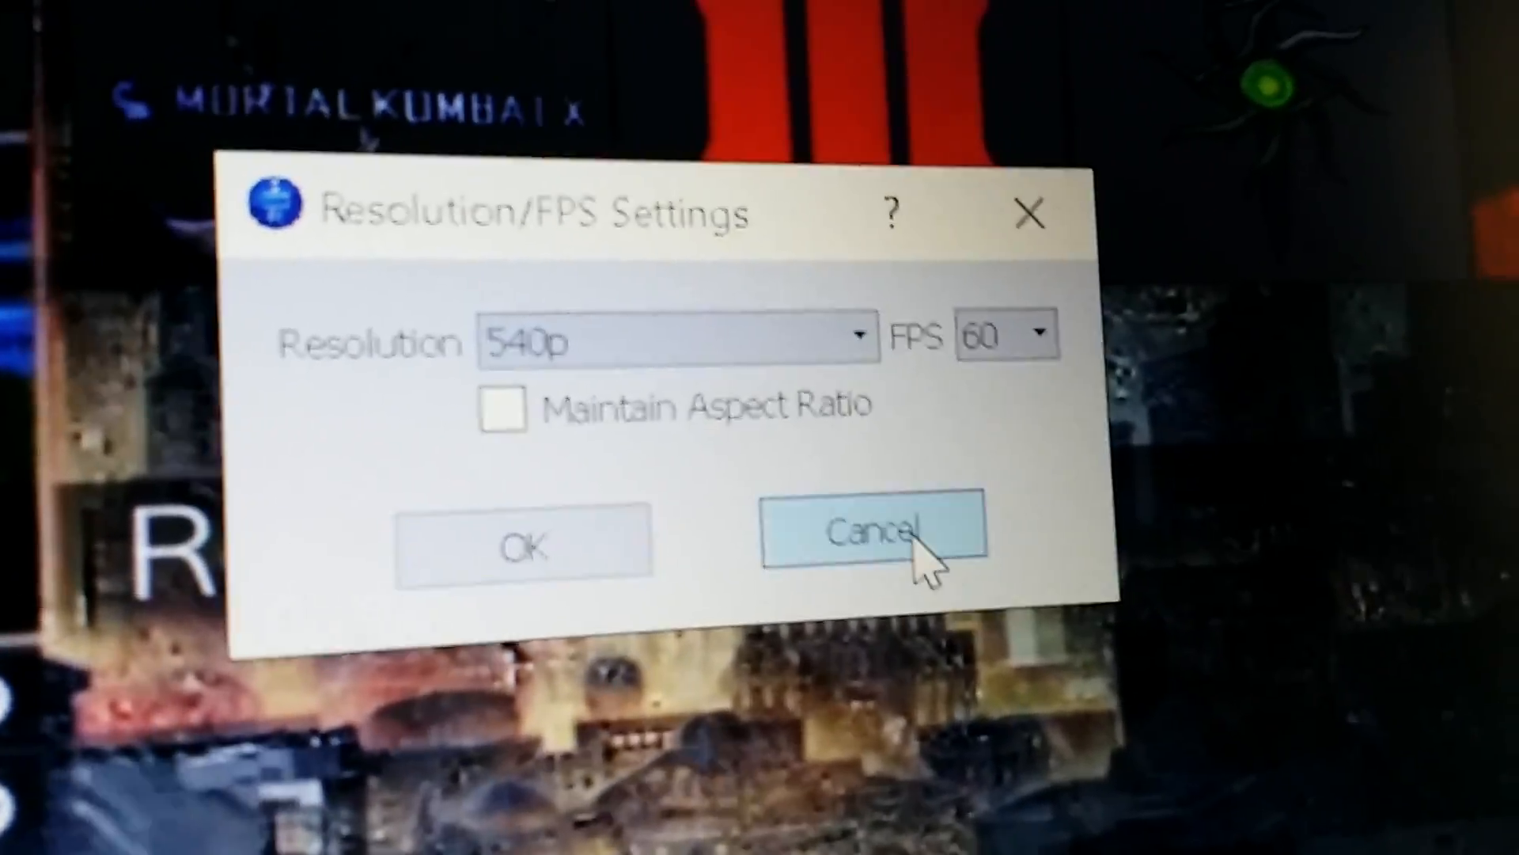
{"action": "left_click", "coordinate": [868, 531]}
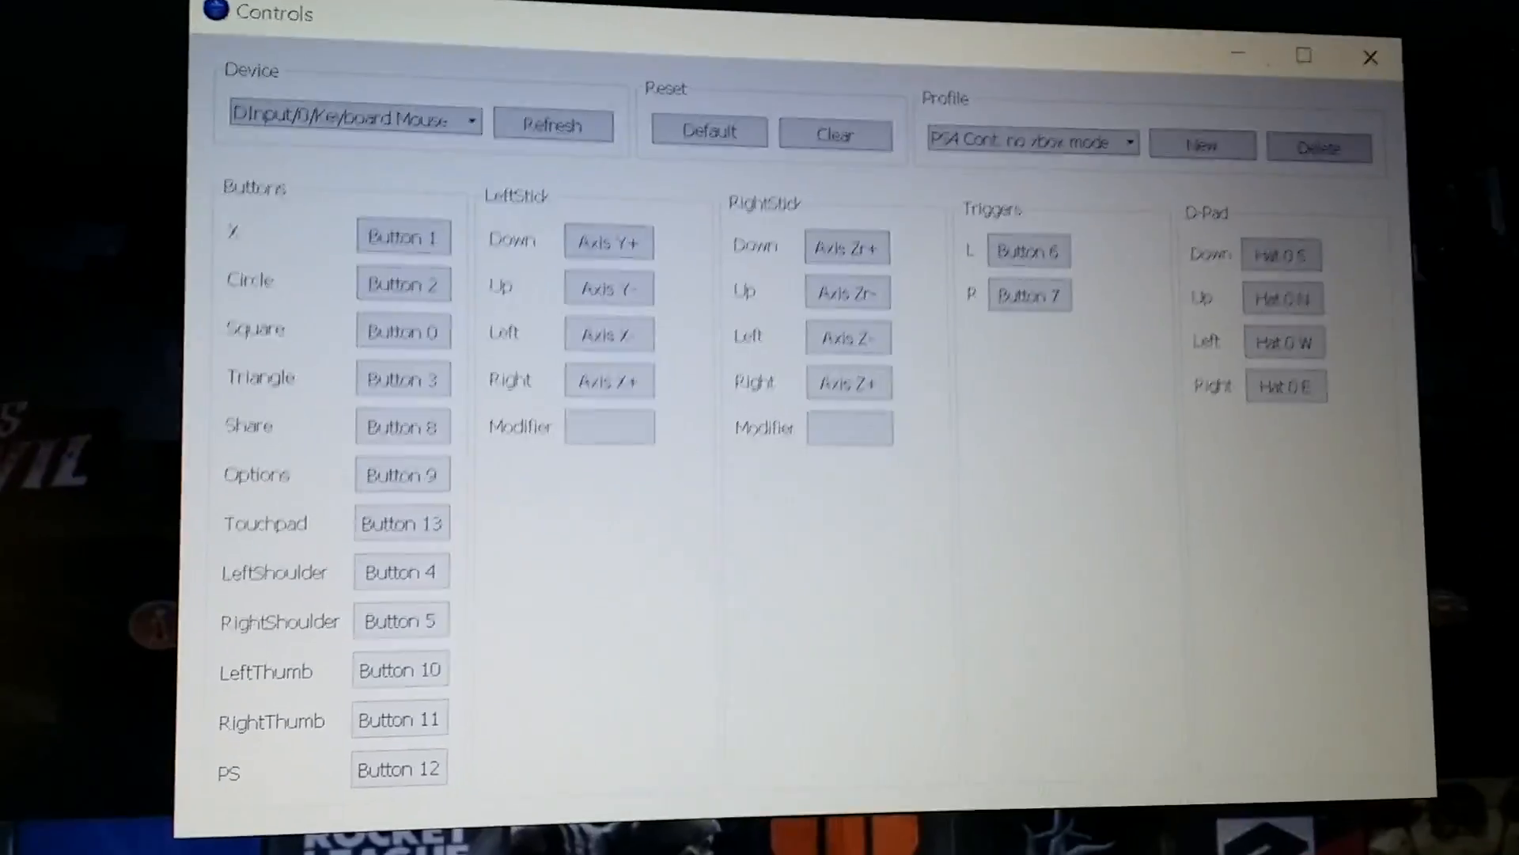
- Set the Controls input device to DInput/0/Wireless Controller instead of keyboard and mouse
{"action": "left_click", "coordinate": [351, 120]}
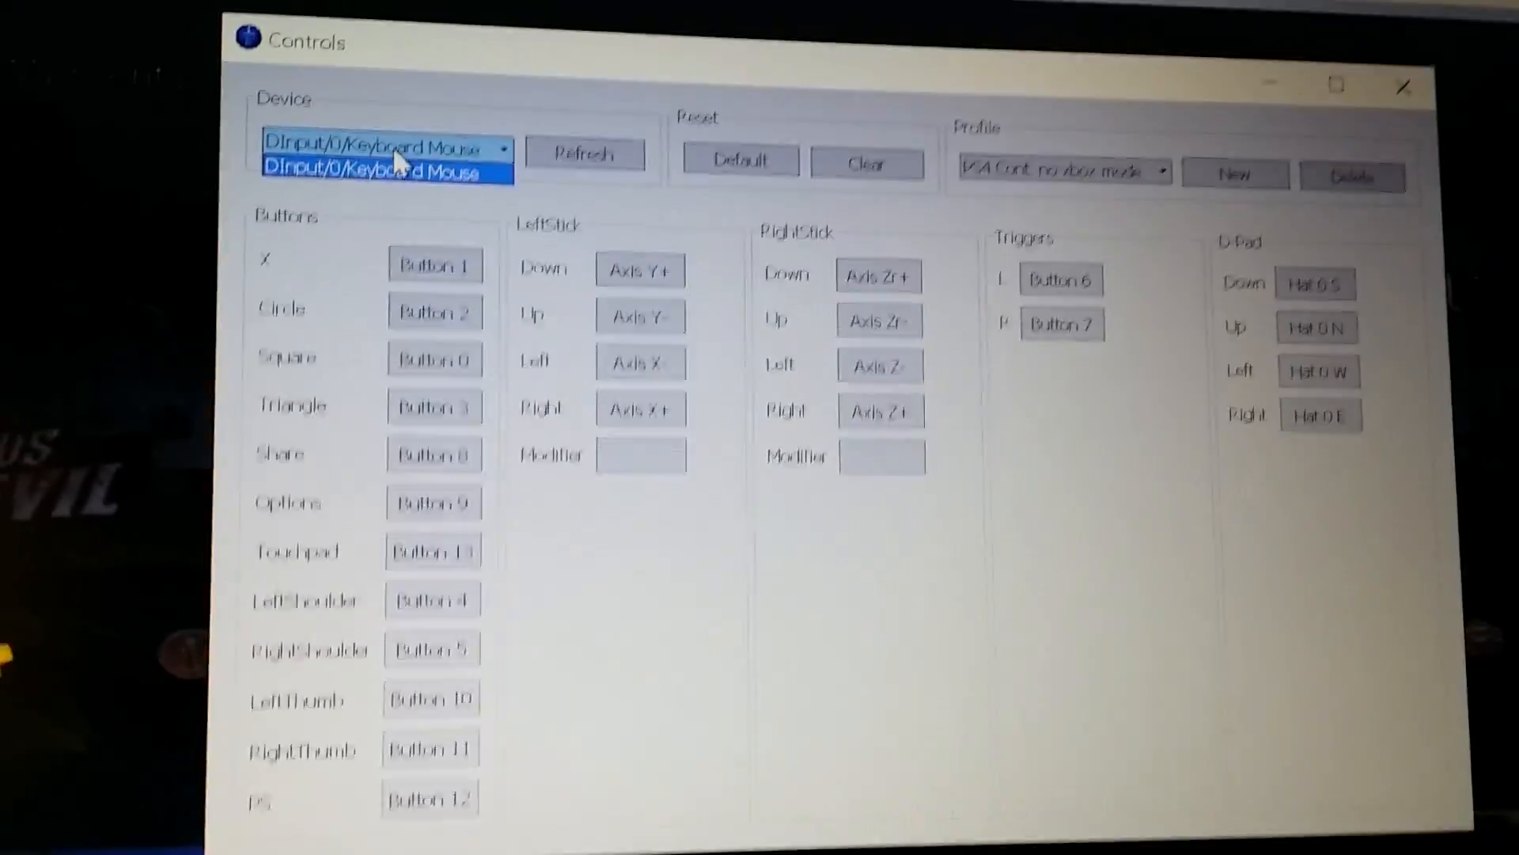
{"action": "left_click", "coordinate": [383, 172]}
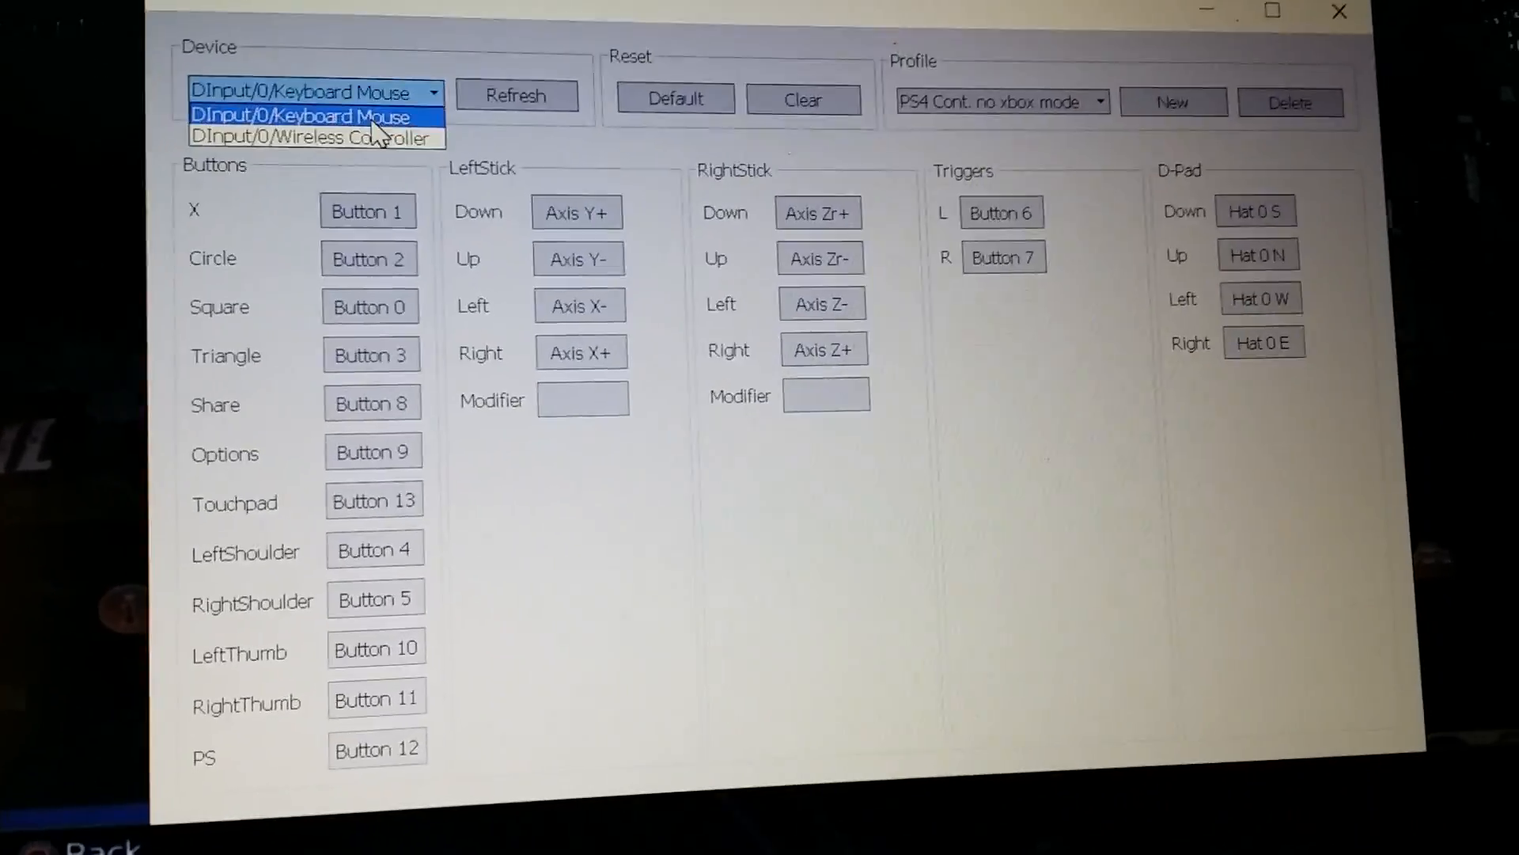
{"action": "left_click", "coordinate": [310, 137]}
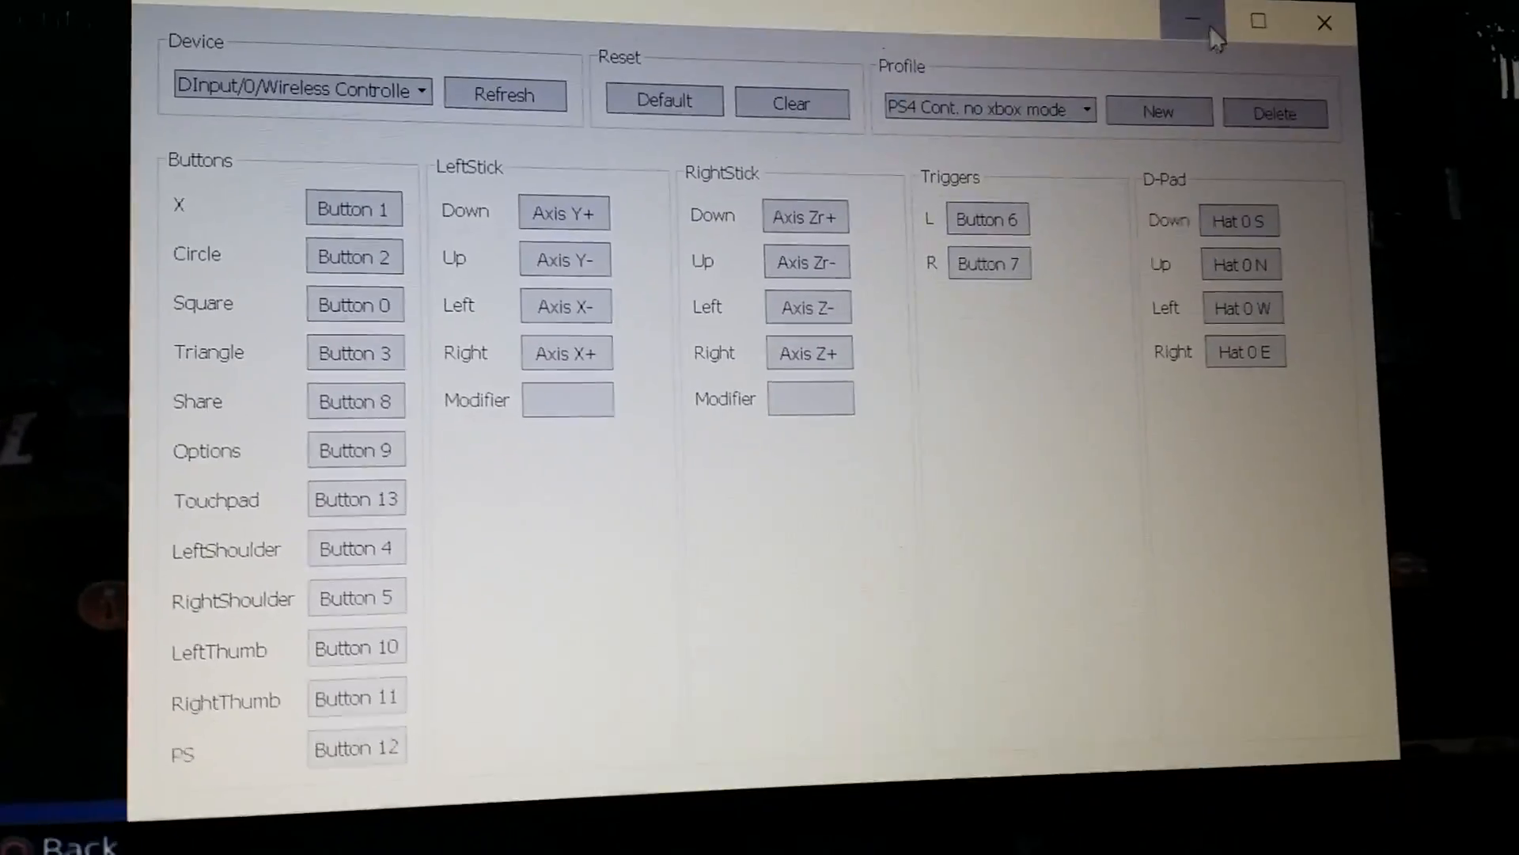